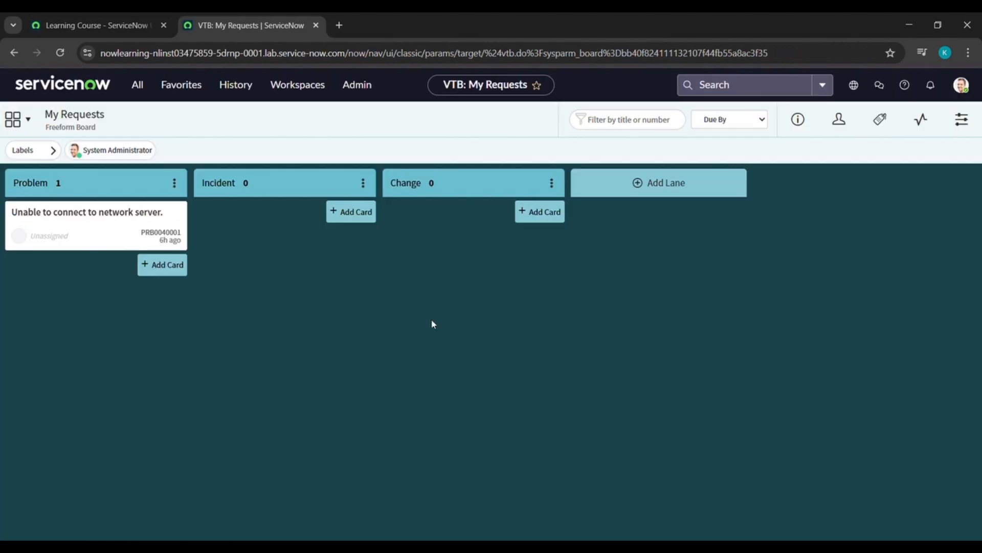
Step: Search the All menu for 'all' and open Incident > All
left_click(73, 114)
type("visual")
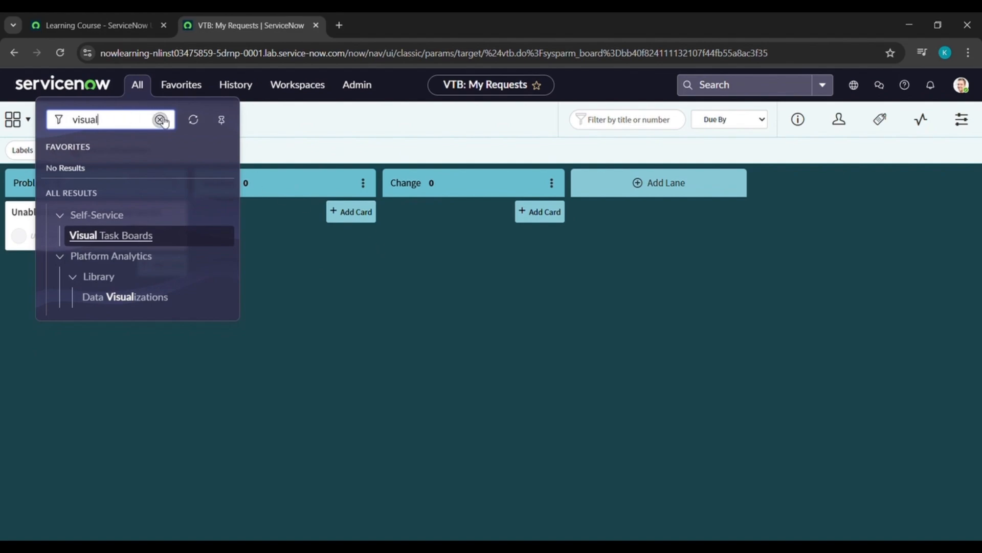
left_click(161, 119)
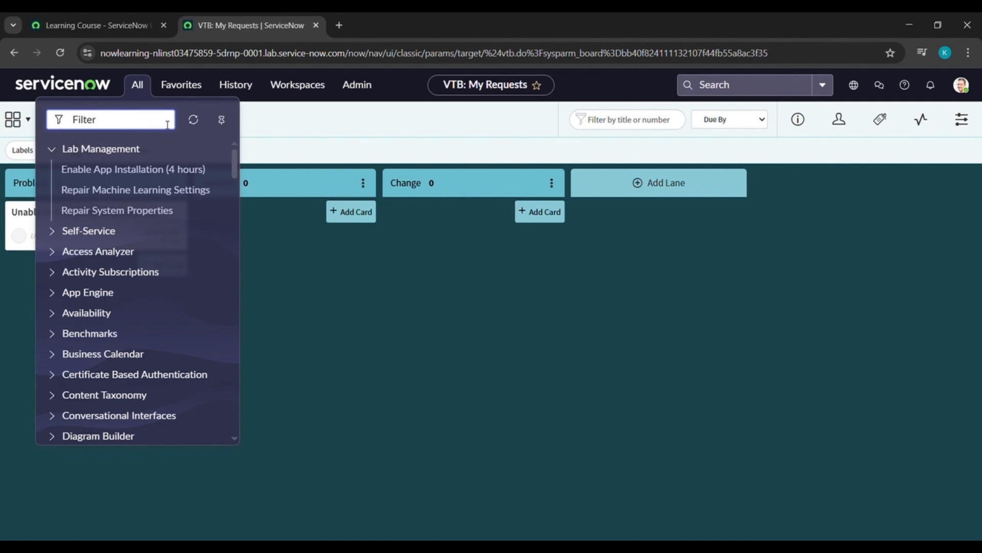
type("all")
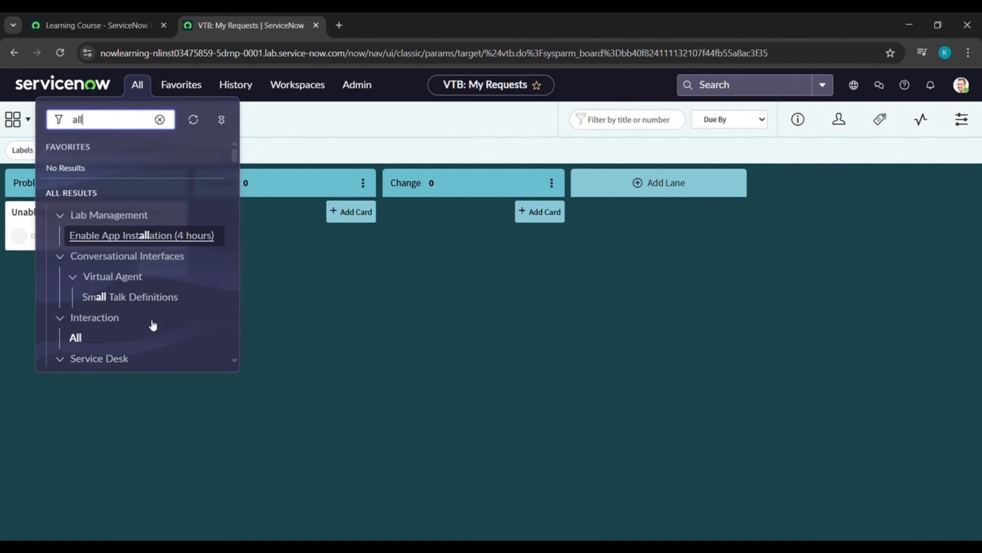
scroll("down", 3)
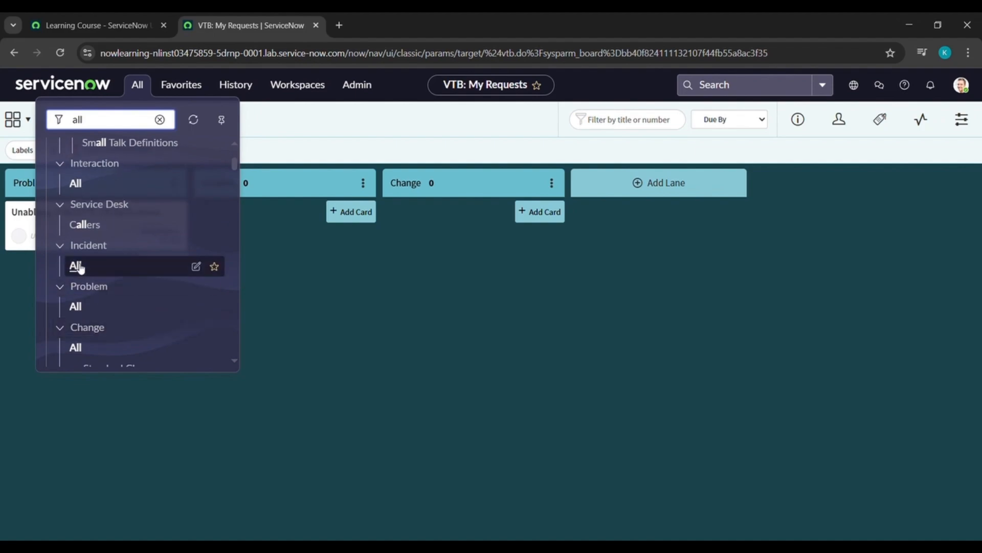
left_click(75, 265)
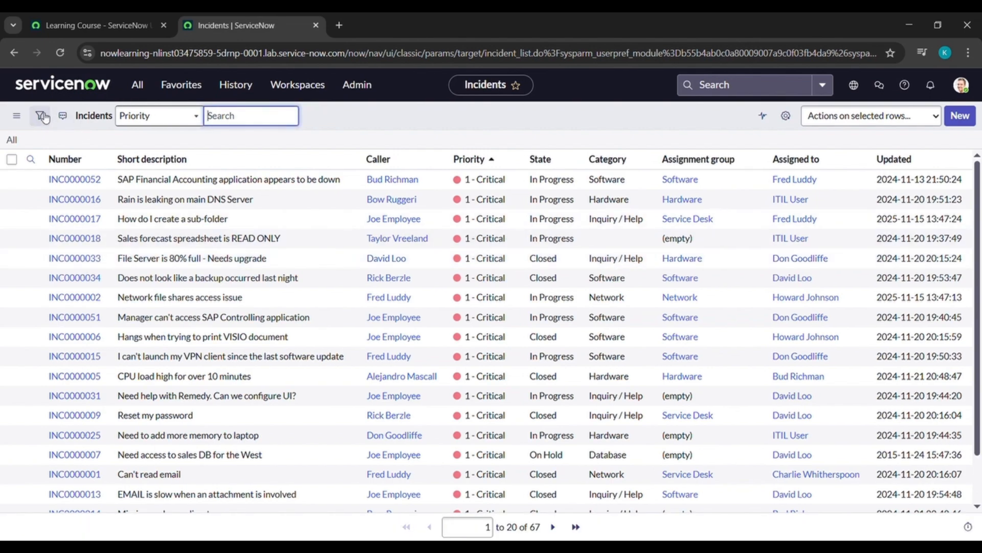
Step: Filter the Incidents list to State is not Closed, leaving 40 records
left_click(42, 116)
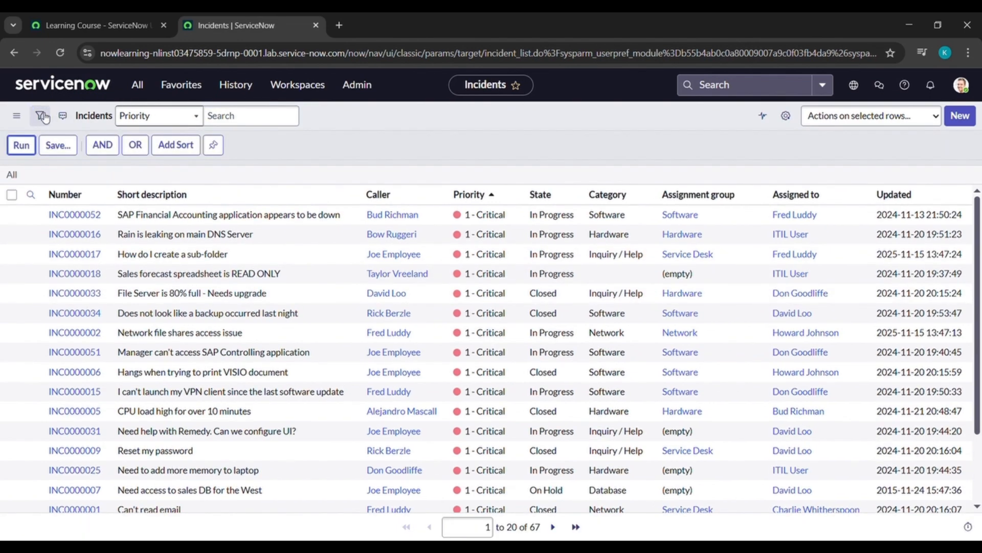
left_click(42, 116)
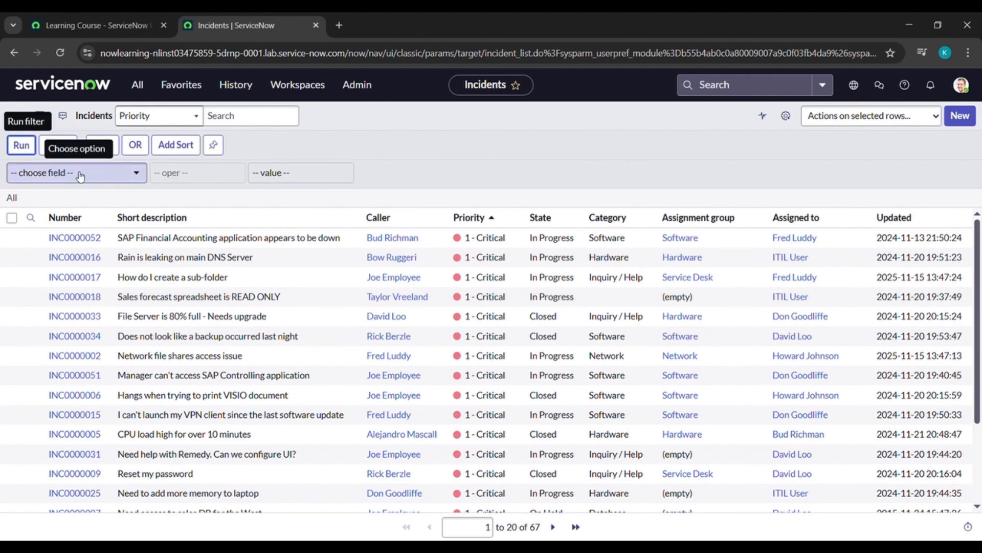
type("state")
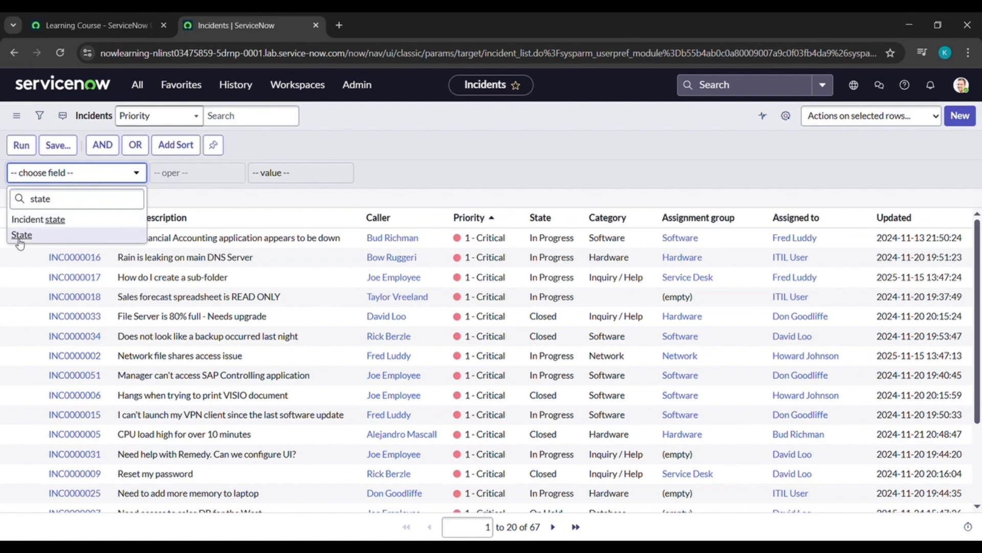
left_click(22, 235)
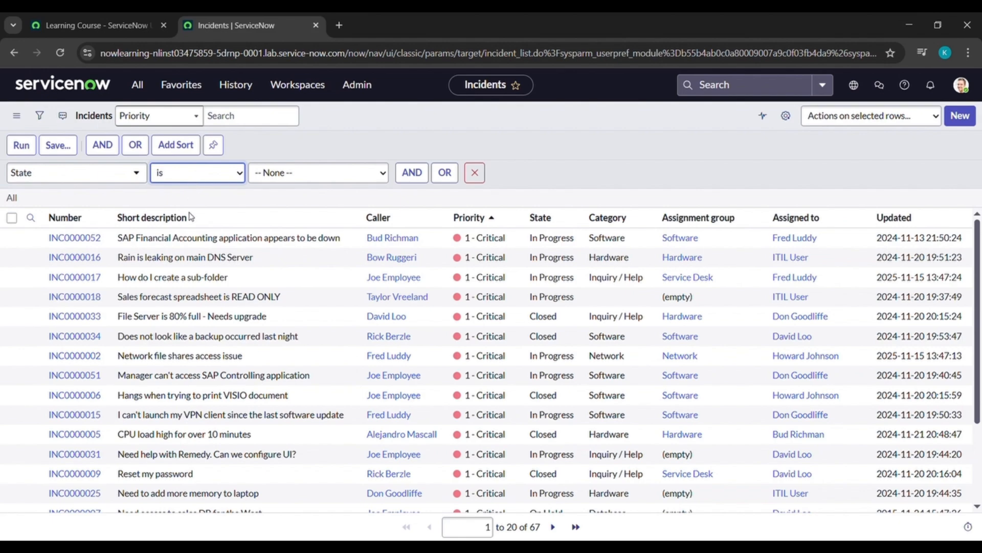
left_click(196, 172)
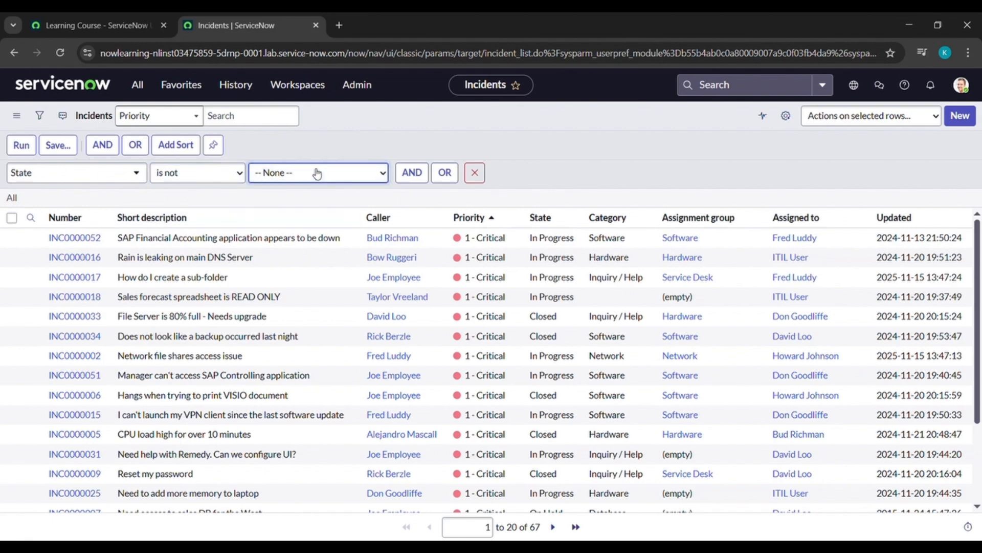
left_click(318, 173)
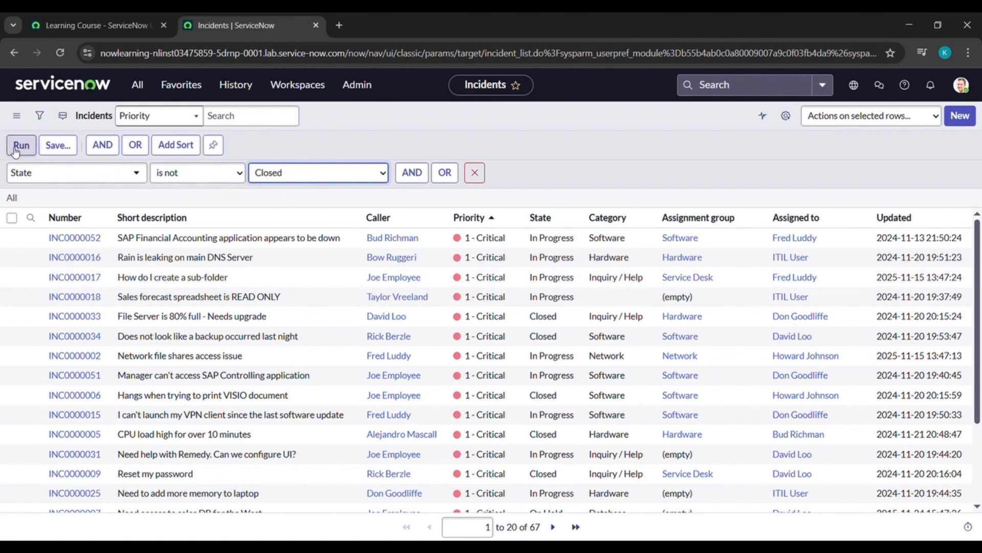
left_click(20, 145)
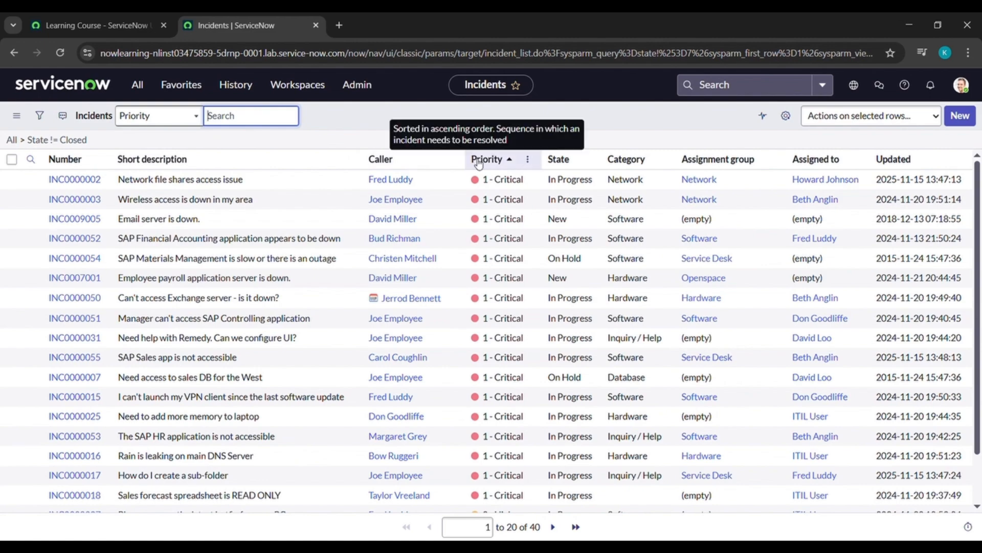
Step: Create a pie chart from the Priority column and open its Header and border title settings
left_click(528, 159)
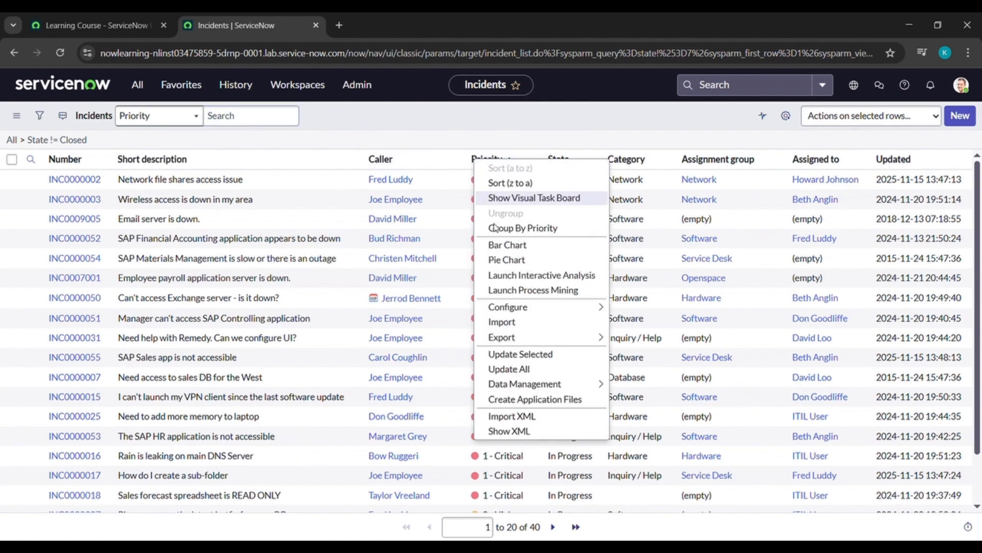
left_click(510, 168)
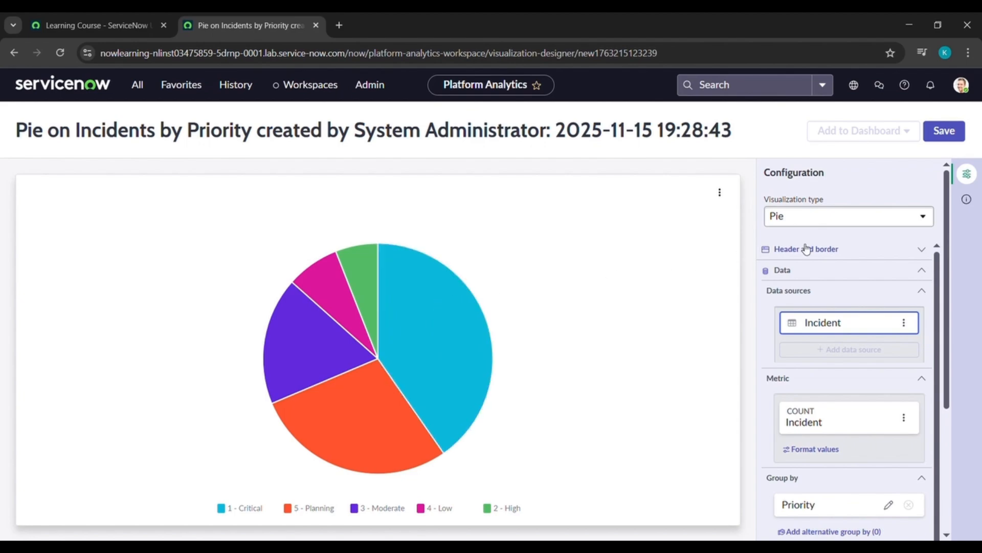
left_click(807, 249)
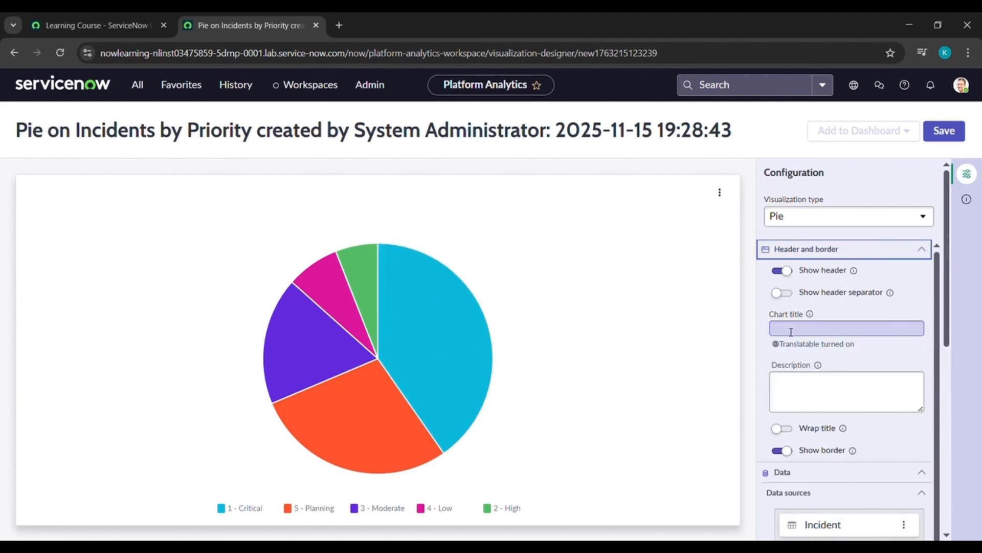
left_click(94, 25)
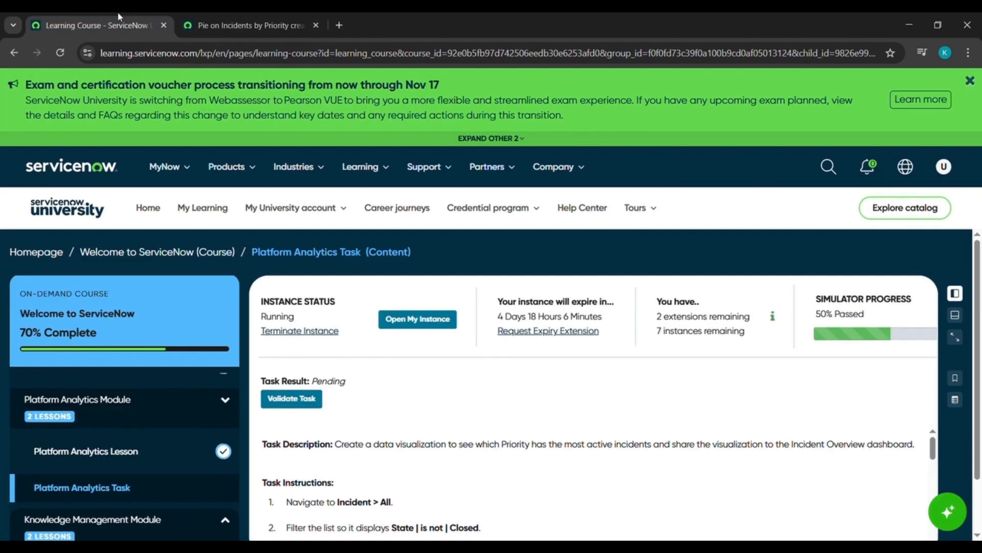
Step: Read the required title 'Open Incidents by Priority' in the course steps, then return to the chart
scroll("down", 3)
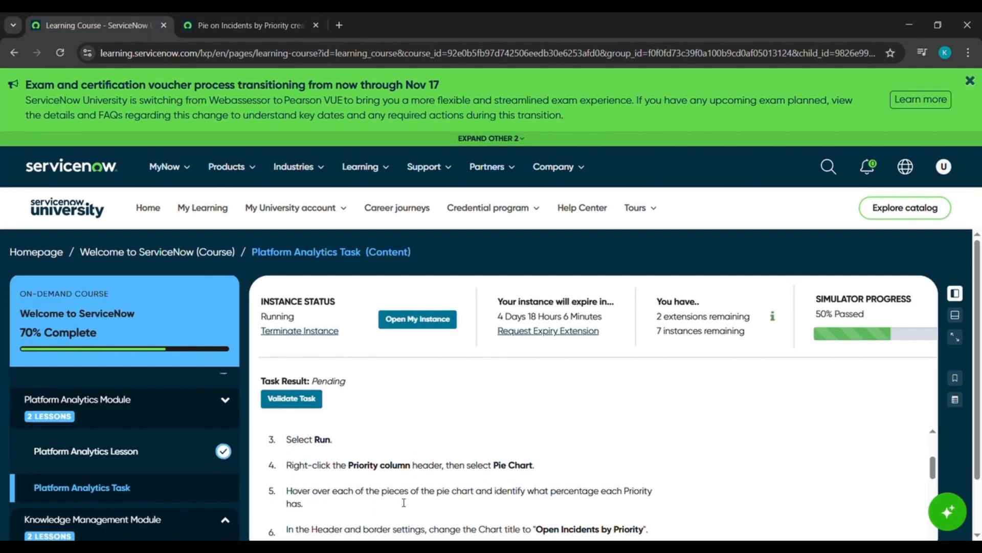
scroll("down", 3)
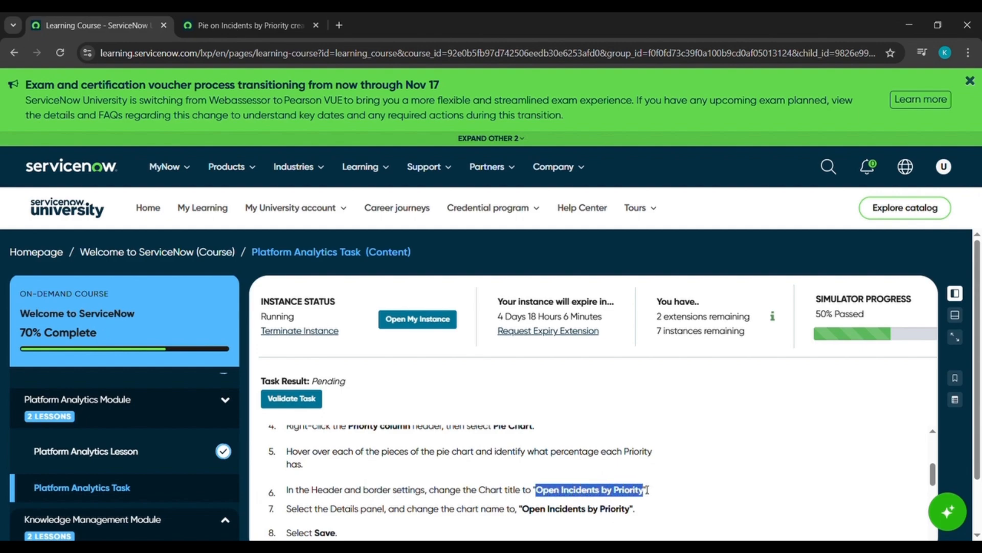
left_click(249, 25)
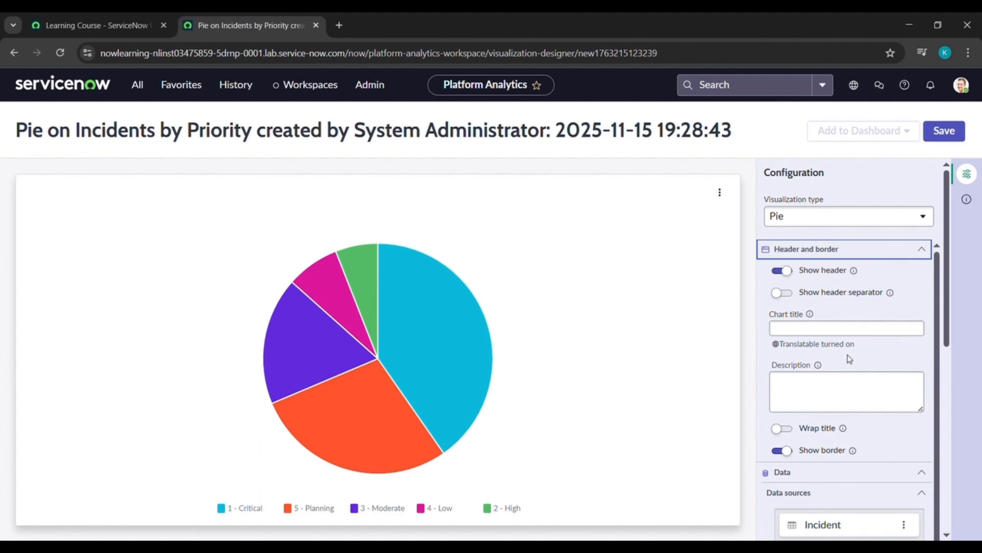
Step: Title the pie chart 'Open Incidents by Priority' and start saving it
type("Open Incidents by Priority")
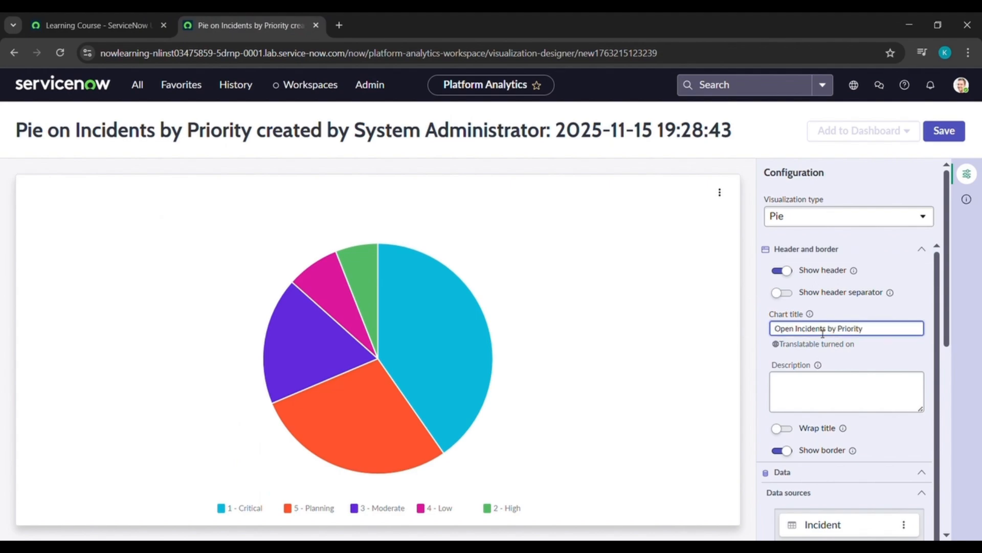
left_click(943, 131)
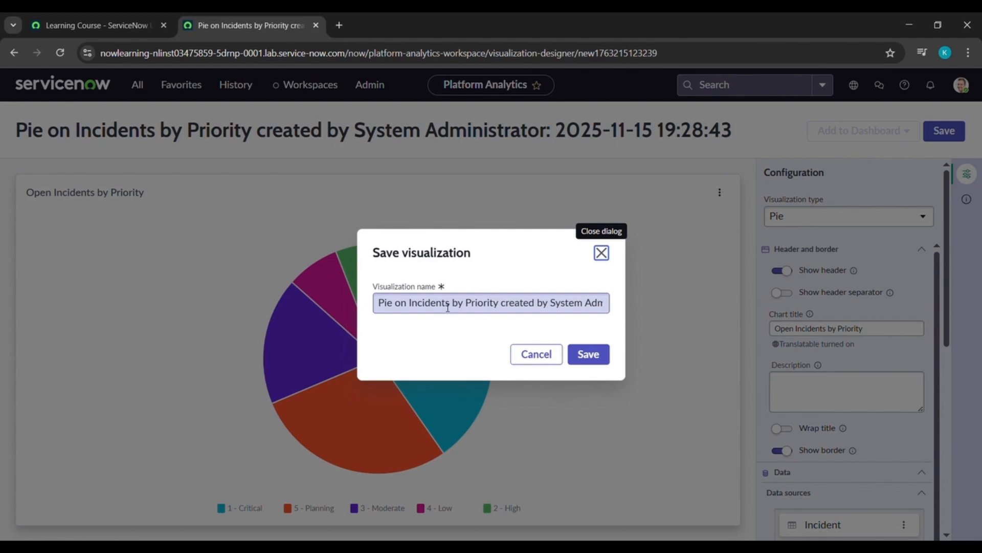
Step: Replace the default name with 'Open Incidents by Priority' and save the visualization
triple_click(491, 302)
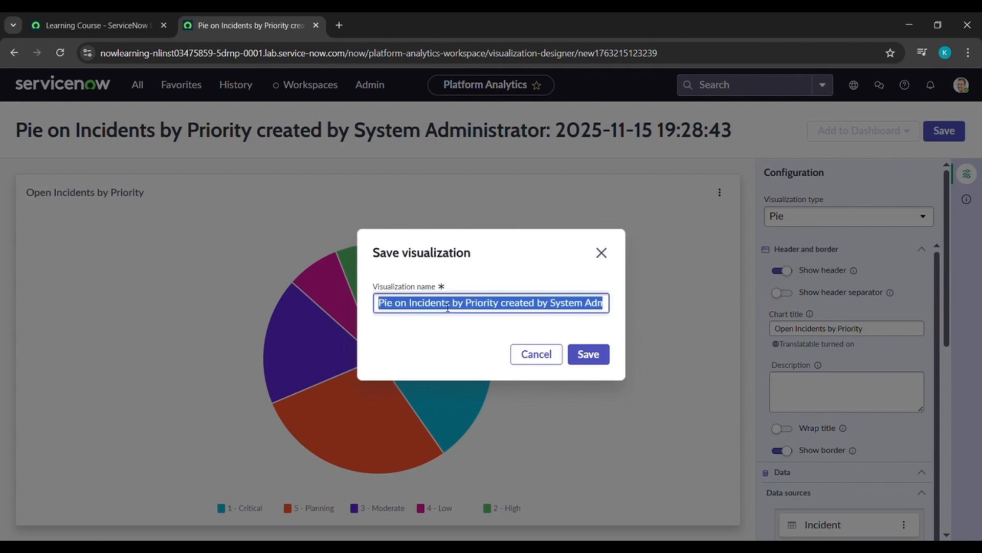
type("Open Incidents by Priority")
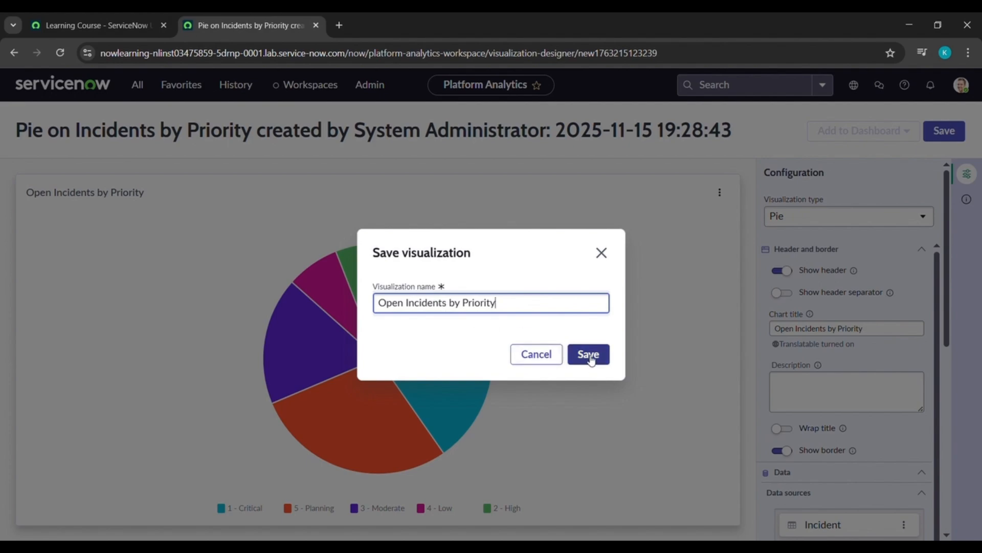
left_click(587, 354)
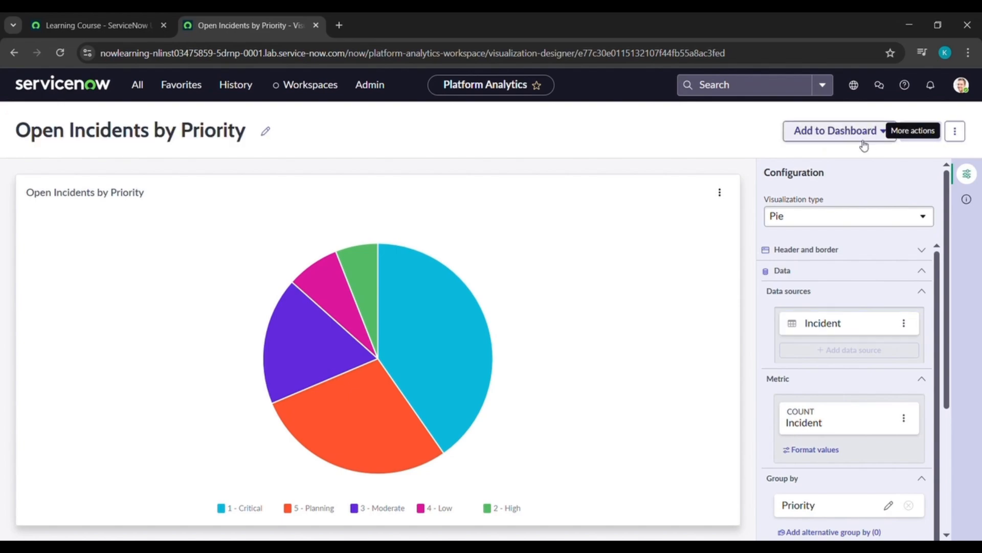
Step: Add the saved pie chart to a new dashboard, then return to the course instructions
left_click(838, 131)
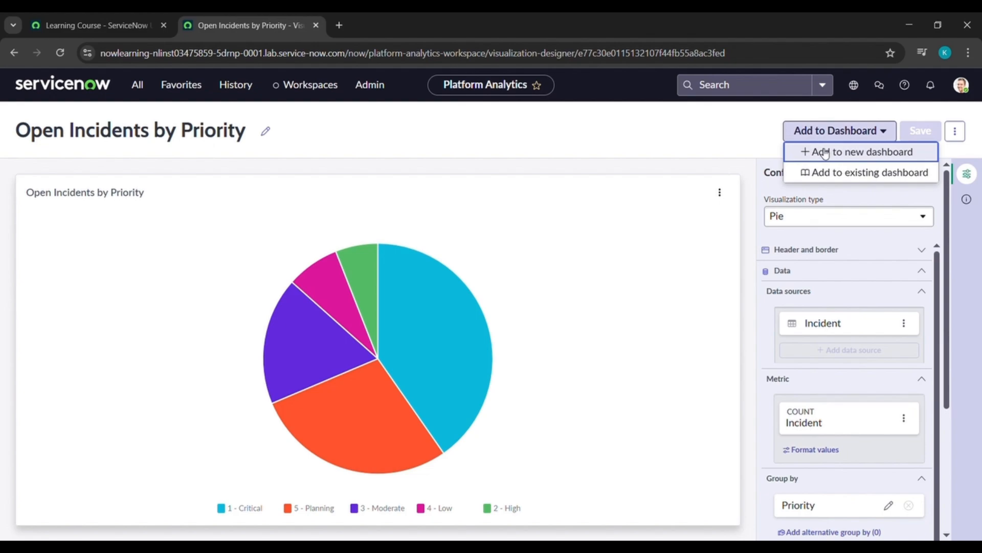
left_click(840, 131)
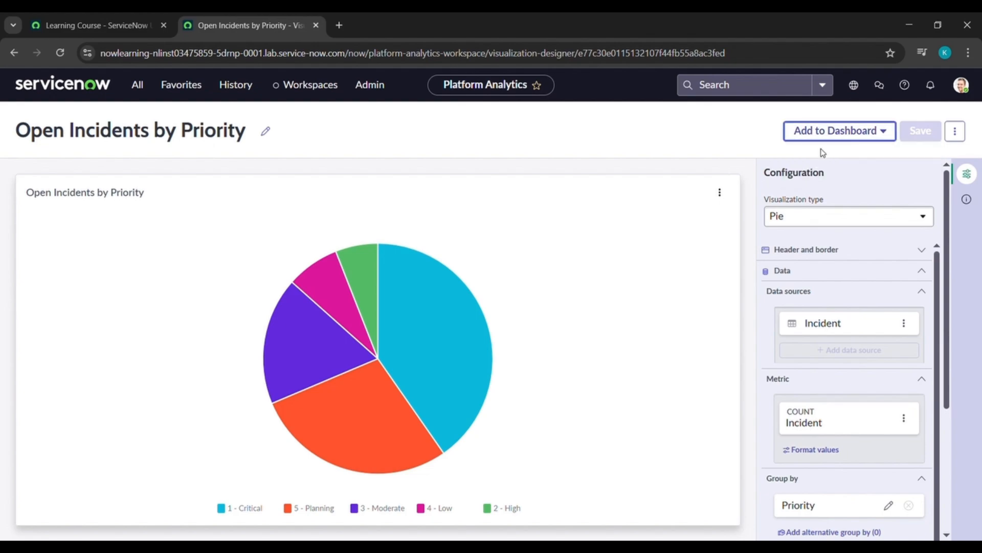
left_click(835, 131)
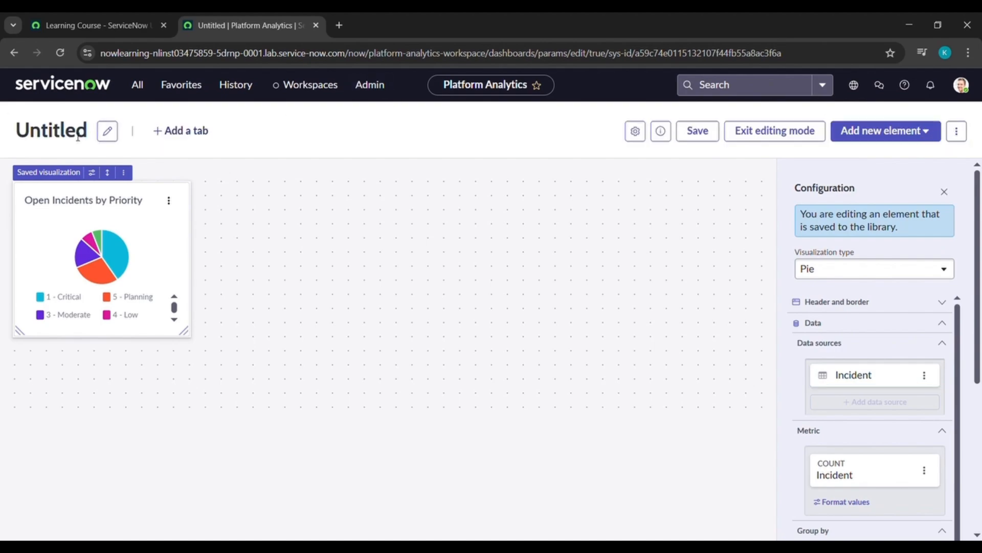
left_click(94, 25)
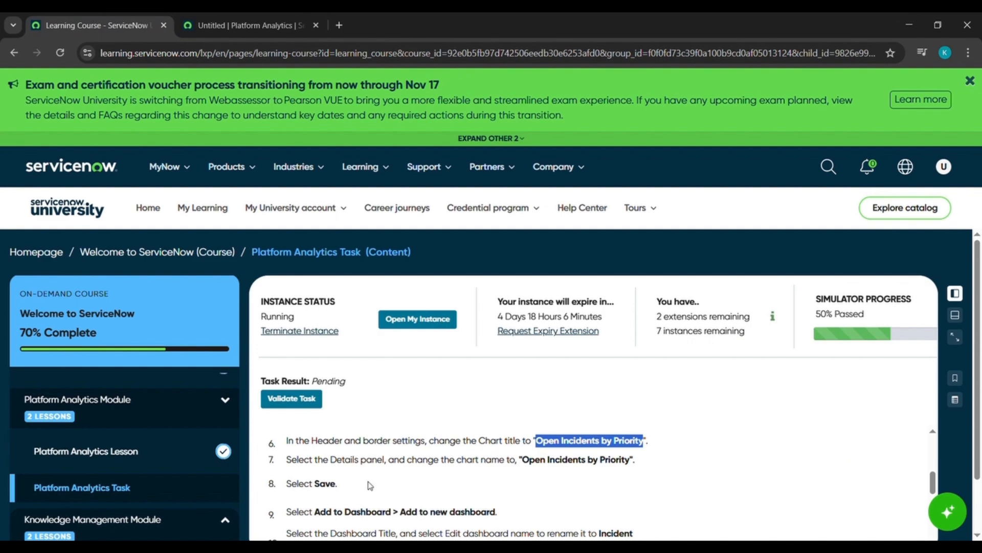
Step: Find the dashboard name 'Incident Overview' in step 10, then return to the dashboard
scroll("down", 3)
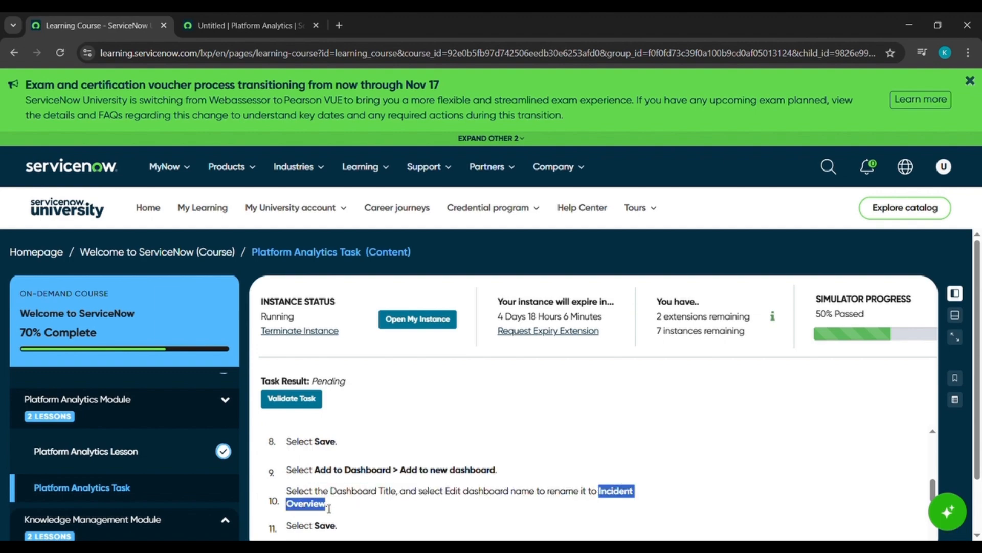
left_click(251, 25)
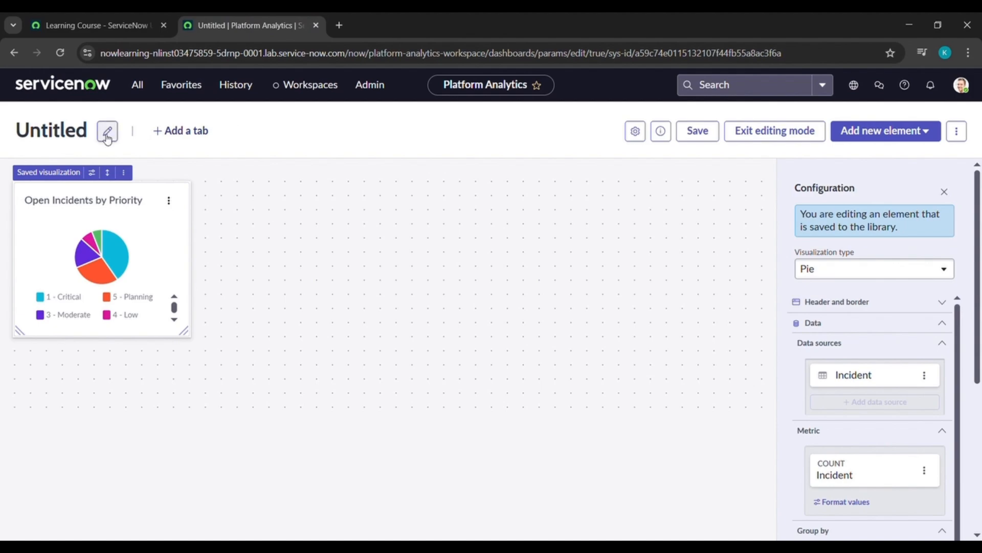
Step: Rename the untitled dashboard to 'Incident Overview'
left_click(106, 130)
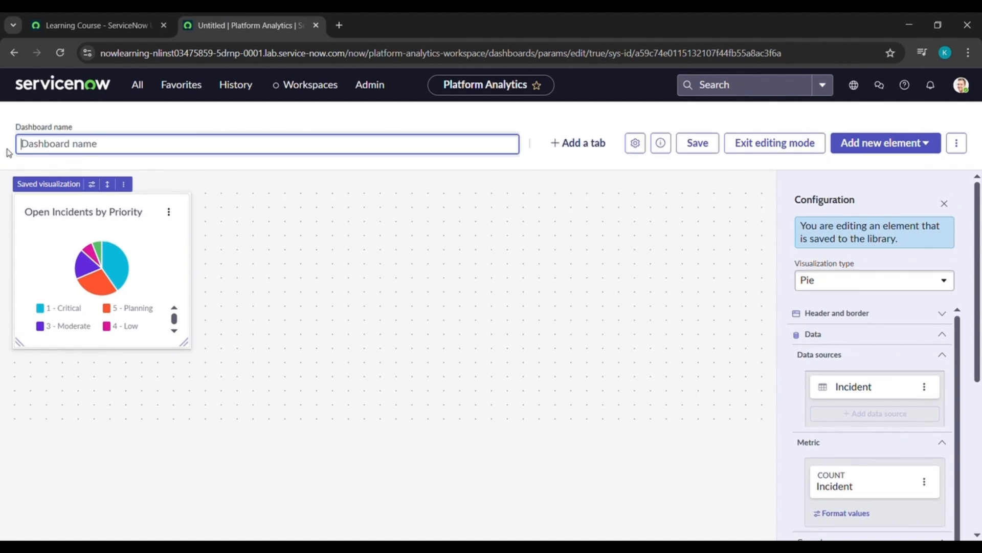
type("Incident Overview")
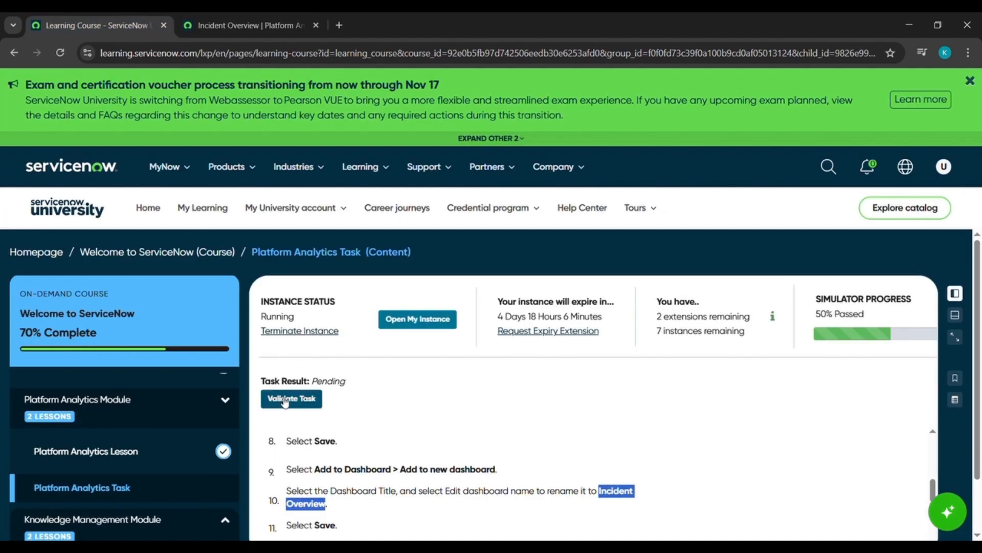
Step: Validate the Platform Analytics task until it reports success
left_click(290, 398)
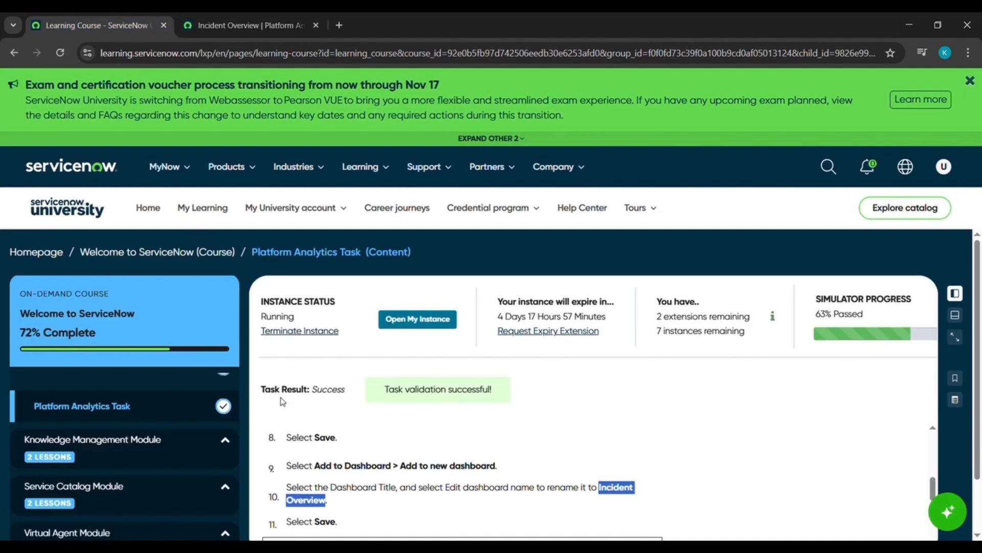